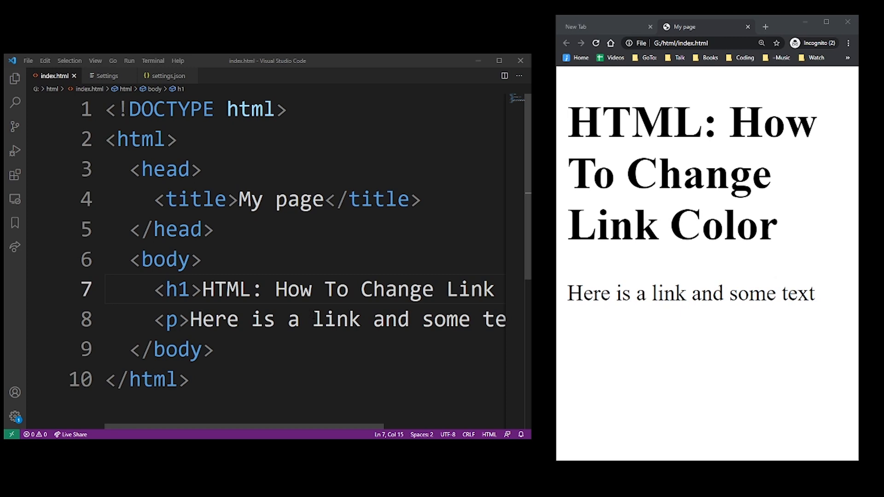
Make the word 'link' an anchor to an https URL and add an empty style block in head.
type("<a href = \"\">")
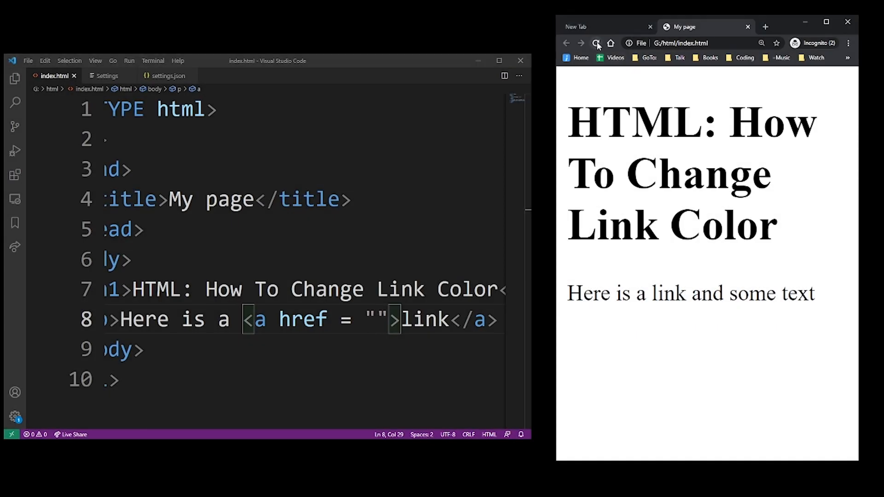
left_click(596, 43)
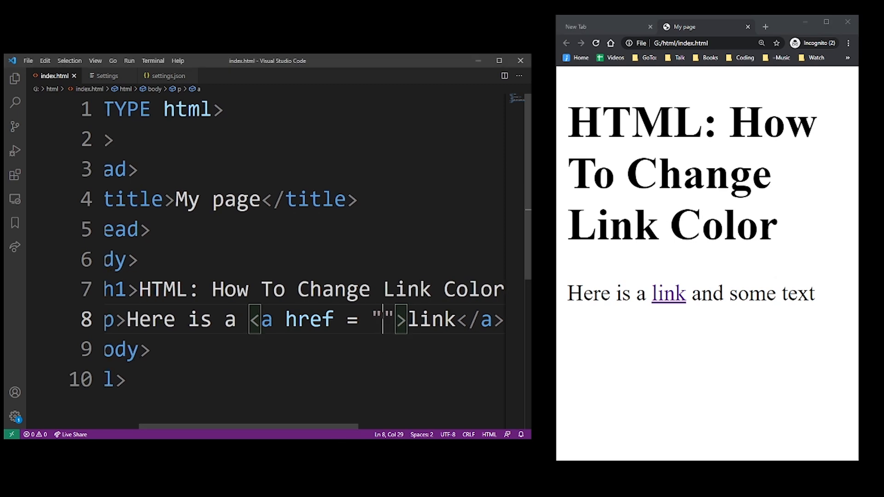
type("https:./")
type("<style>")
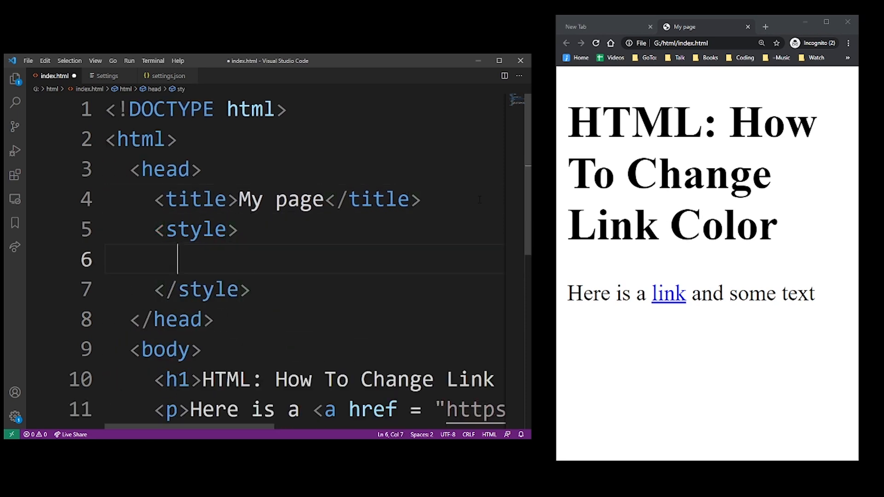
Add an anchor CSS rule with color red, then change it to green and finally orangered.
type("a { }")
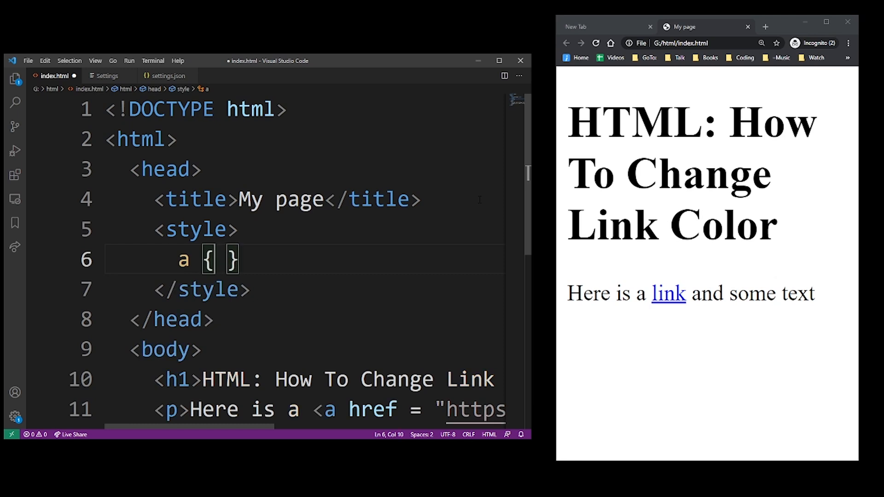
type("color: red;")
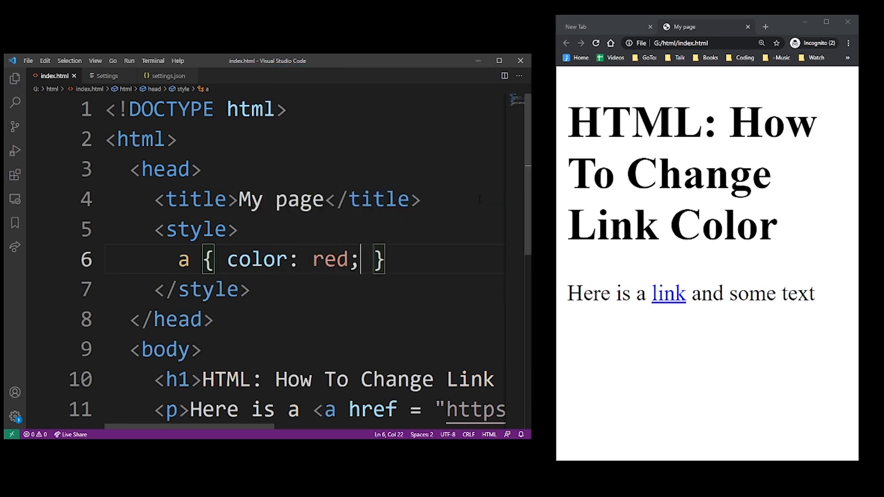
left_click(595, 42)
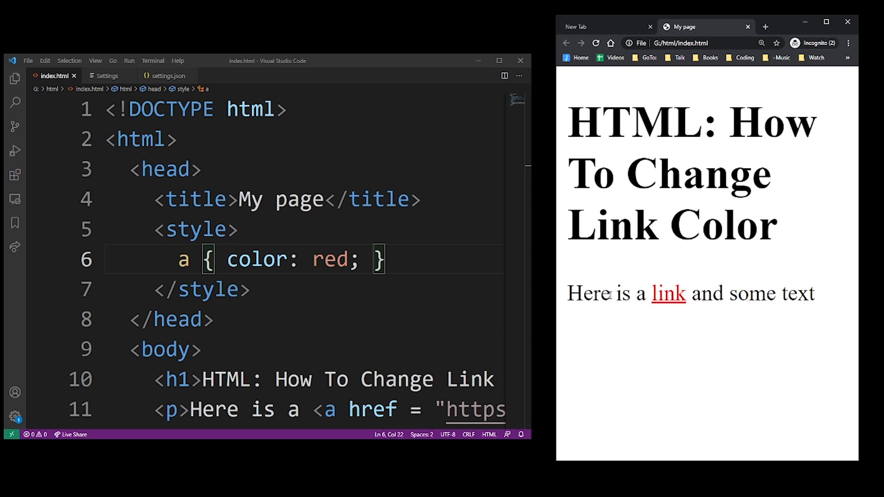
double_click(330, 258)
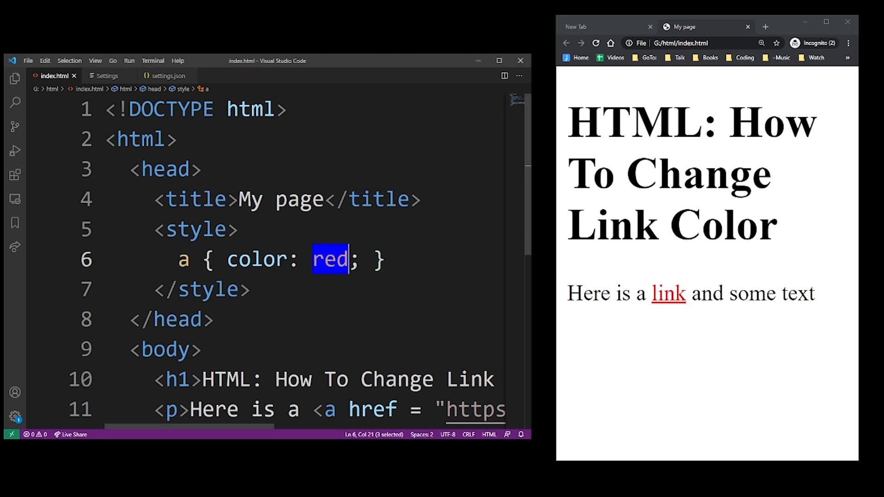
type("green")
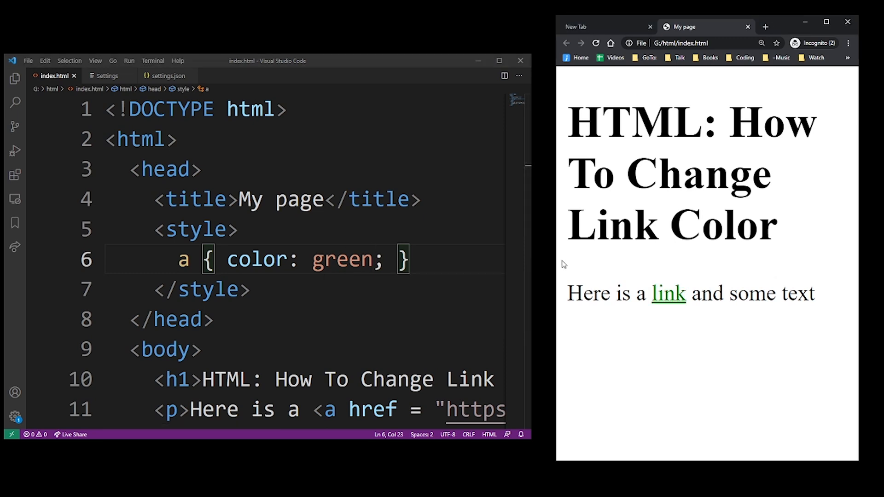
type("orangered")
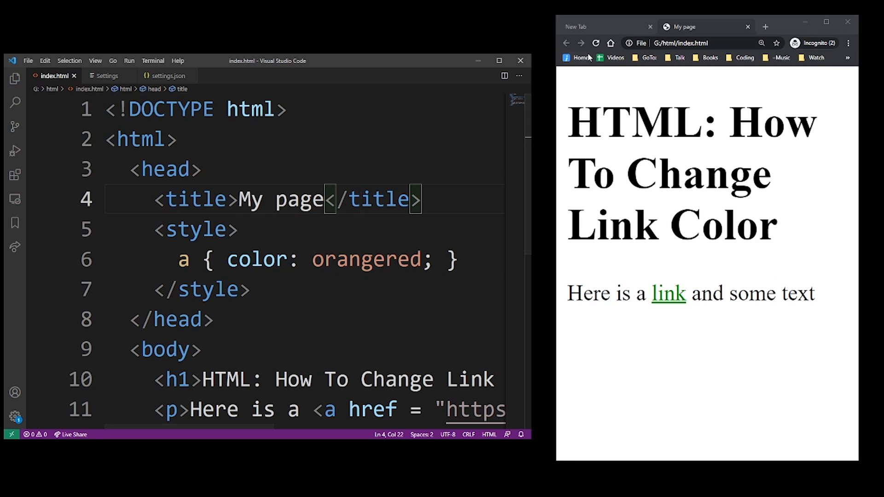
double_click(366, 259)
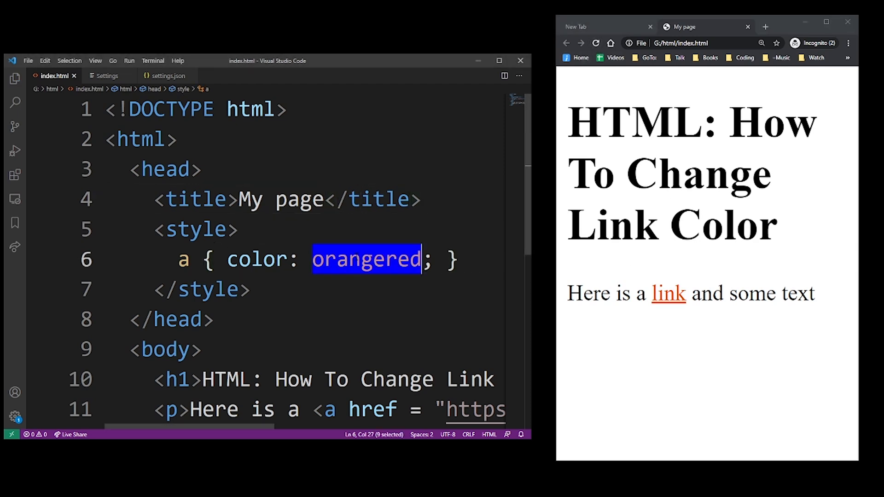
left_click(236, 260)
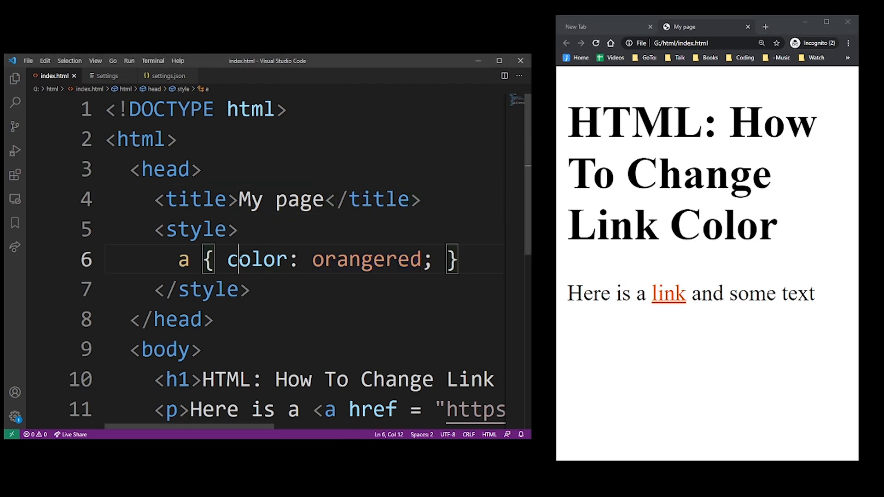
Give the link rule a blue background and yellow color, then delete the style block.
key("Enter")
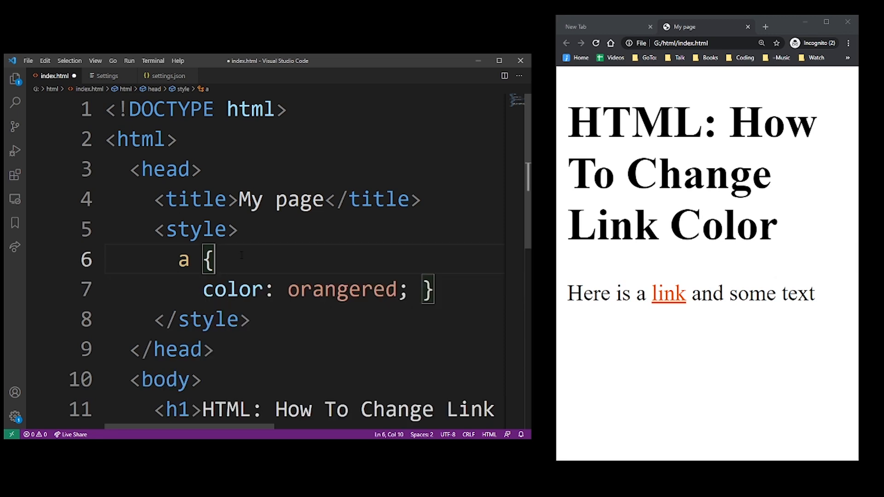
type("background:")
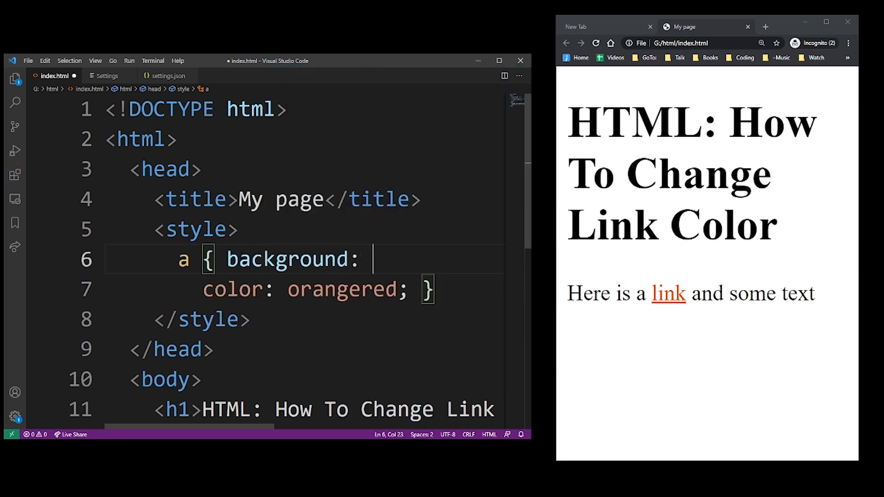
type("blue;")
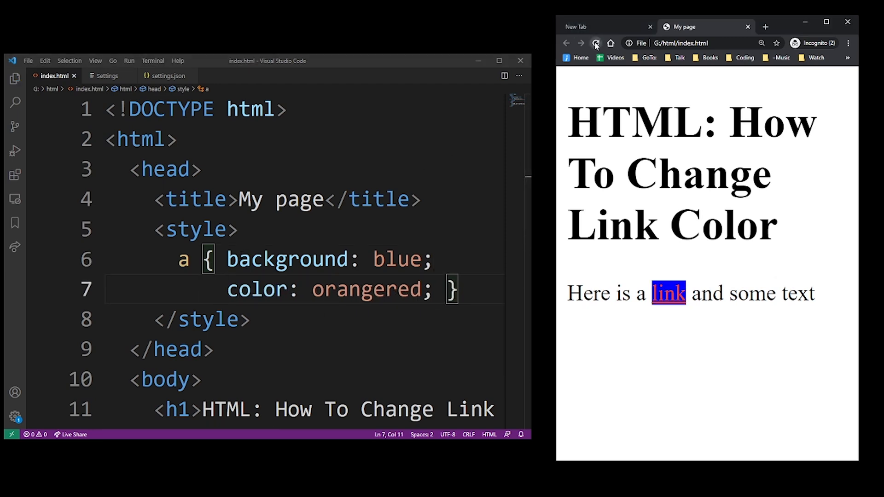
type("yellow")
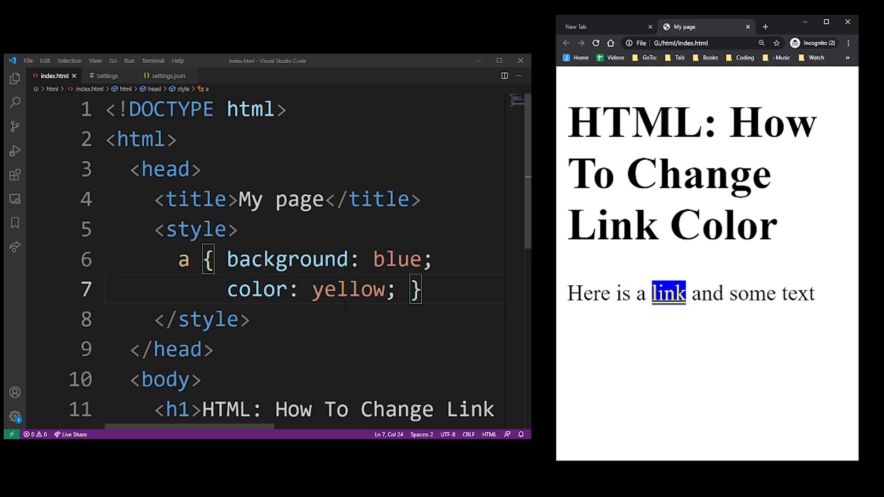
scroll("down", 3)
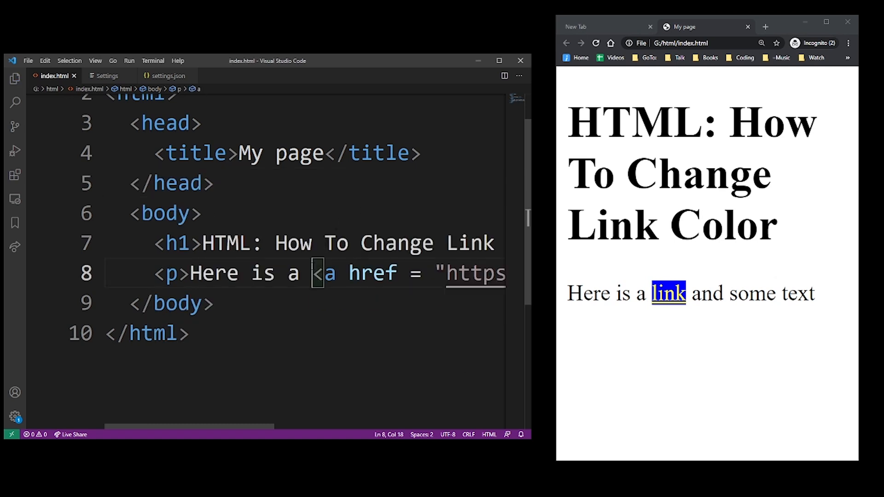
Move the anchor to its own line and add inline style color red, then try green.
key("Enter")
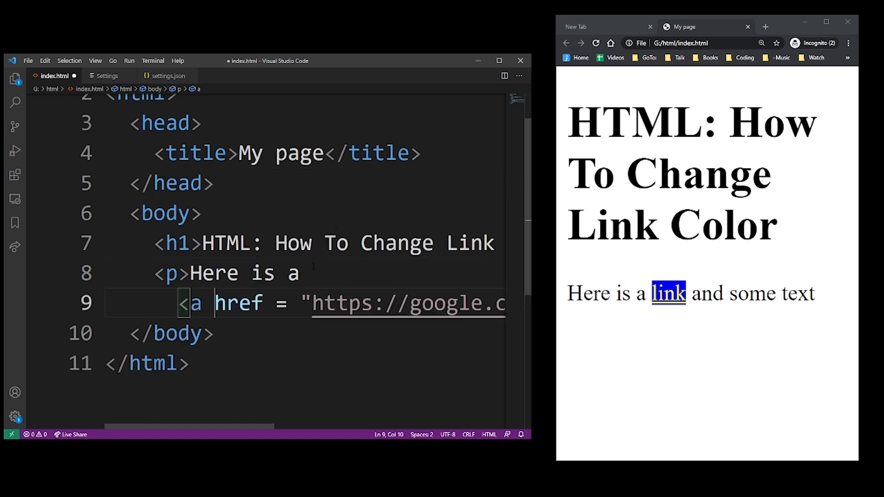
type("style = \"\"")
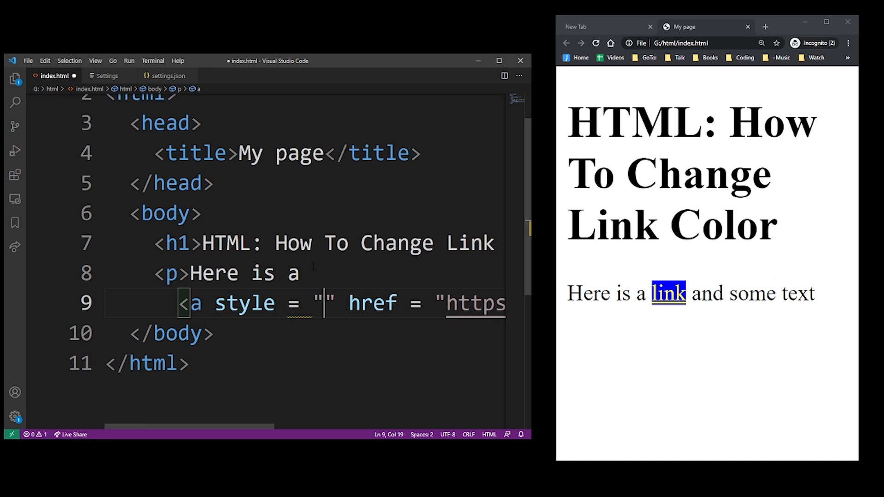
type("color:red")
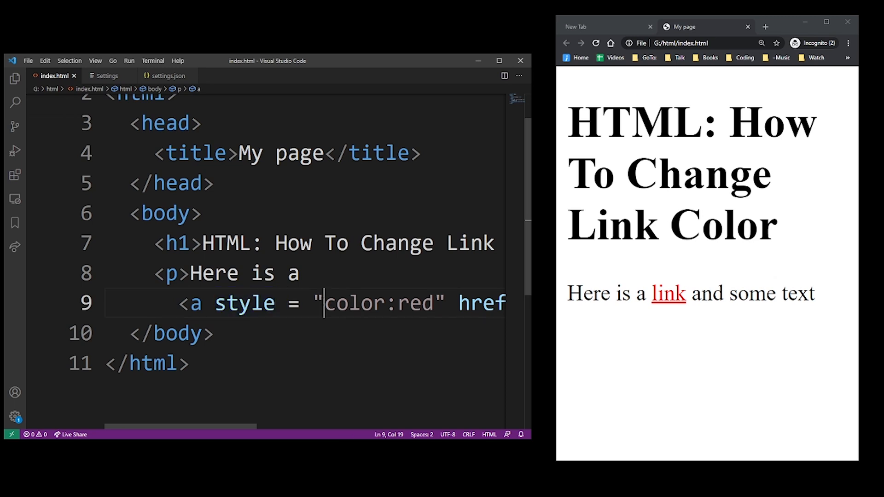
double_click(415, 303)
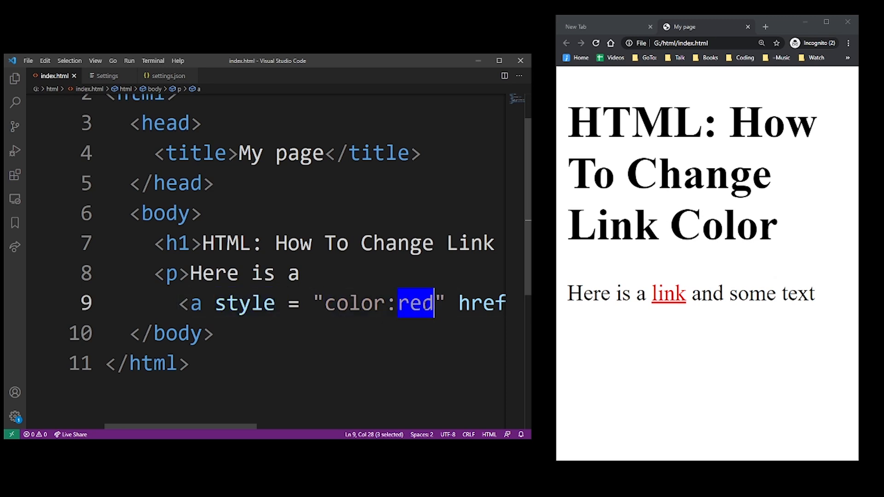
type("green")
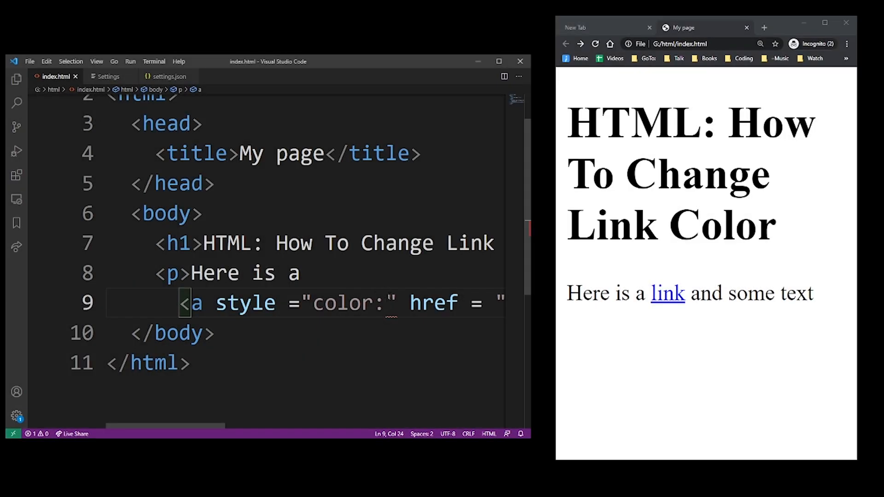
Replace the inline color with hex codes such as #FF0000, refreshing the browser to compare.
type("#FF")
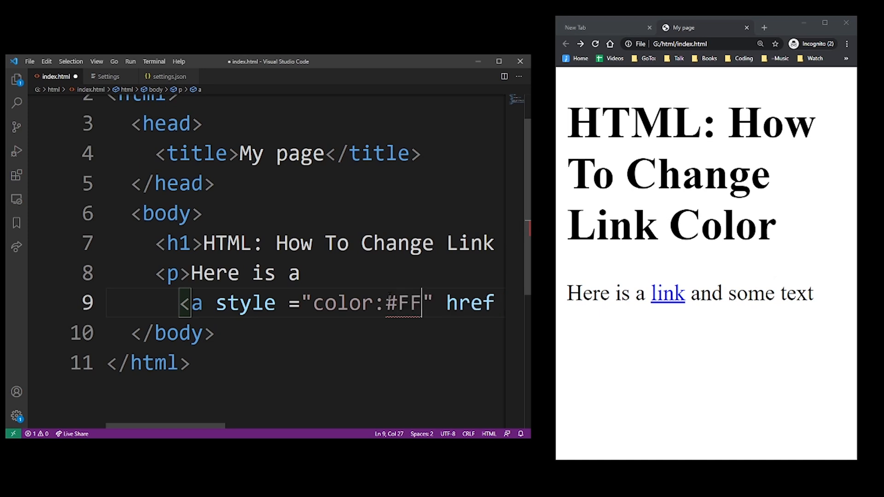
type("0000")
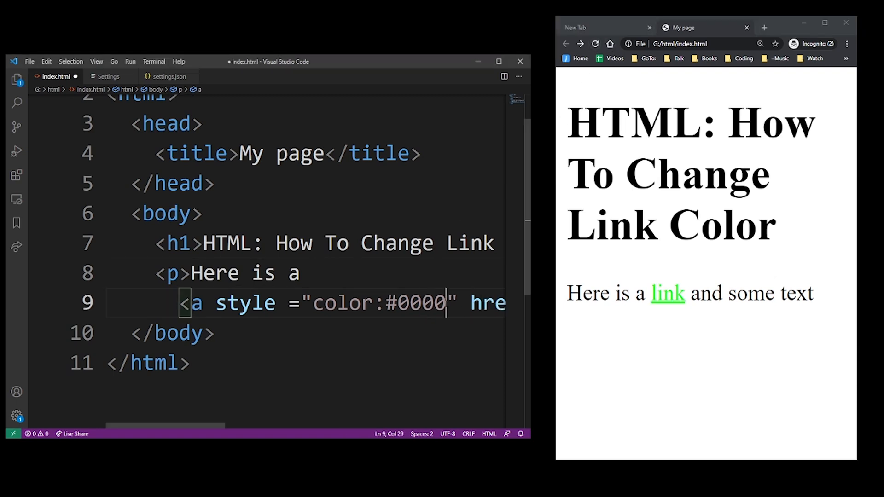
type("FF")
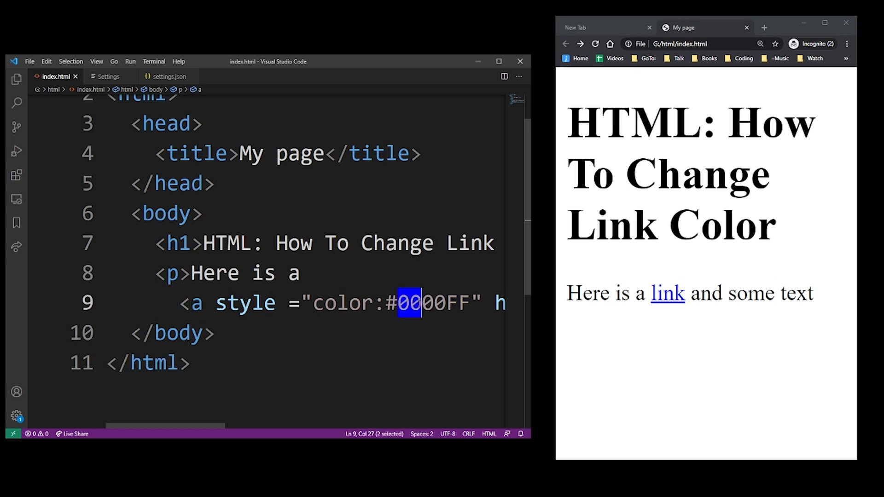
left_click(595, 45)
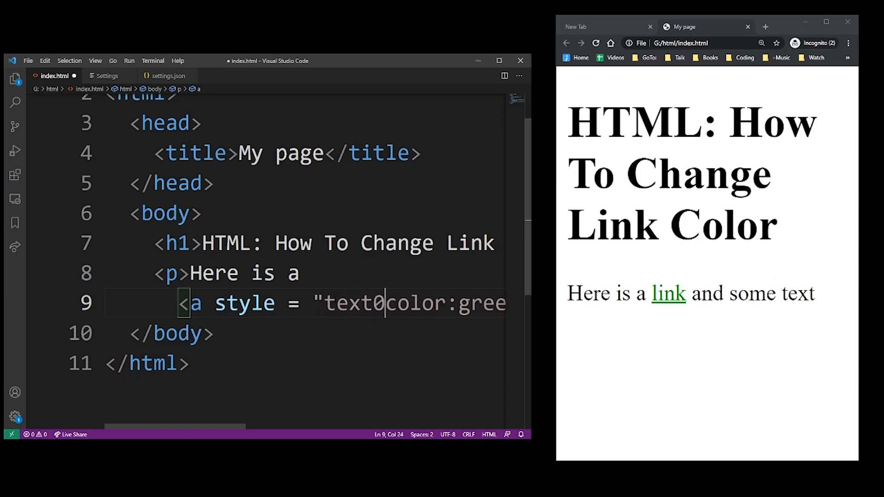
Type 'text-decoration' at the start of the link's inline style attribute.
type("text-decorationc")
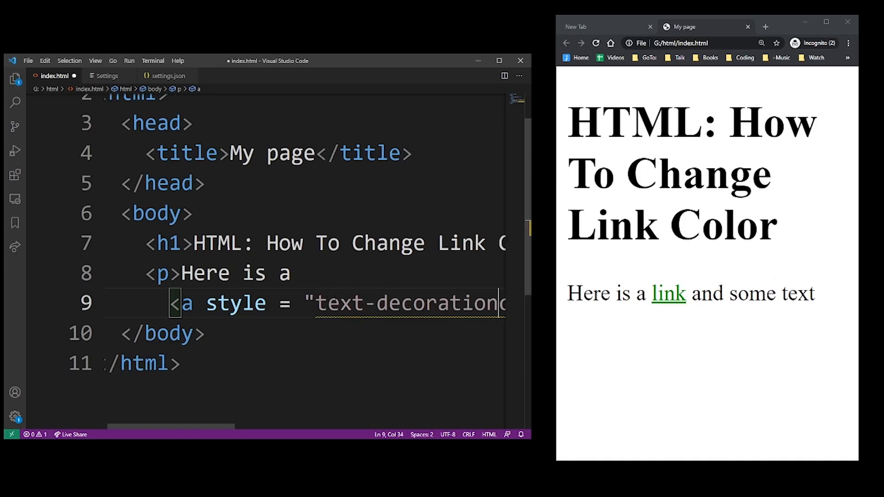